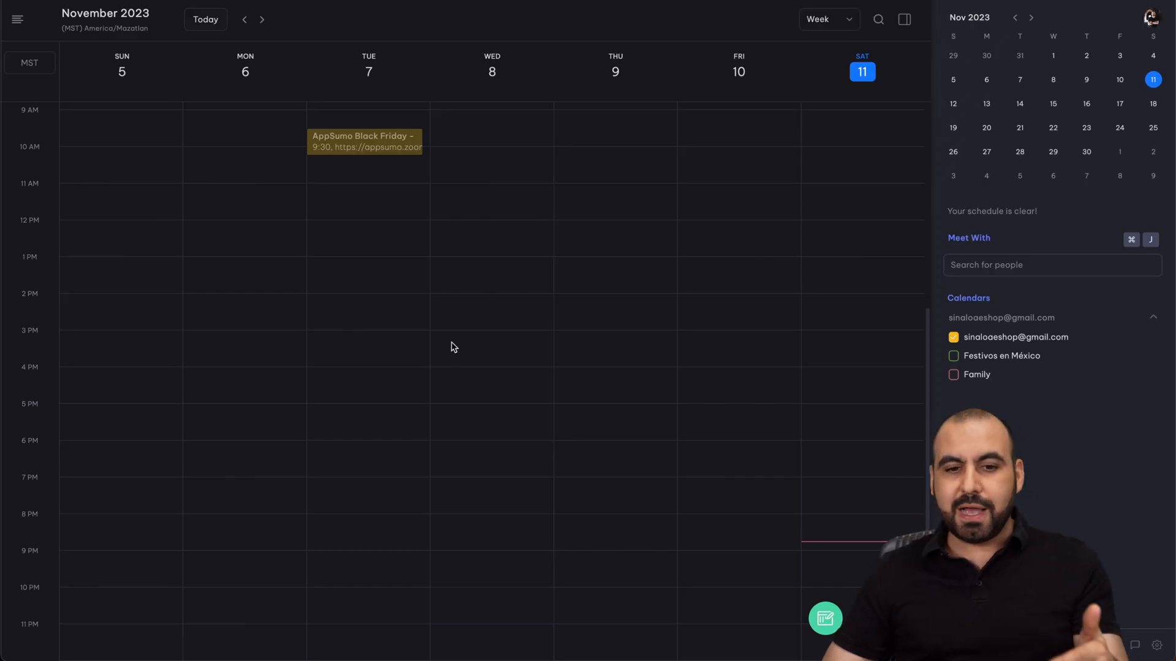
mouse_move(557, 351)
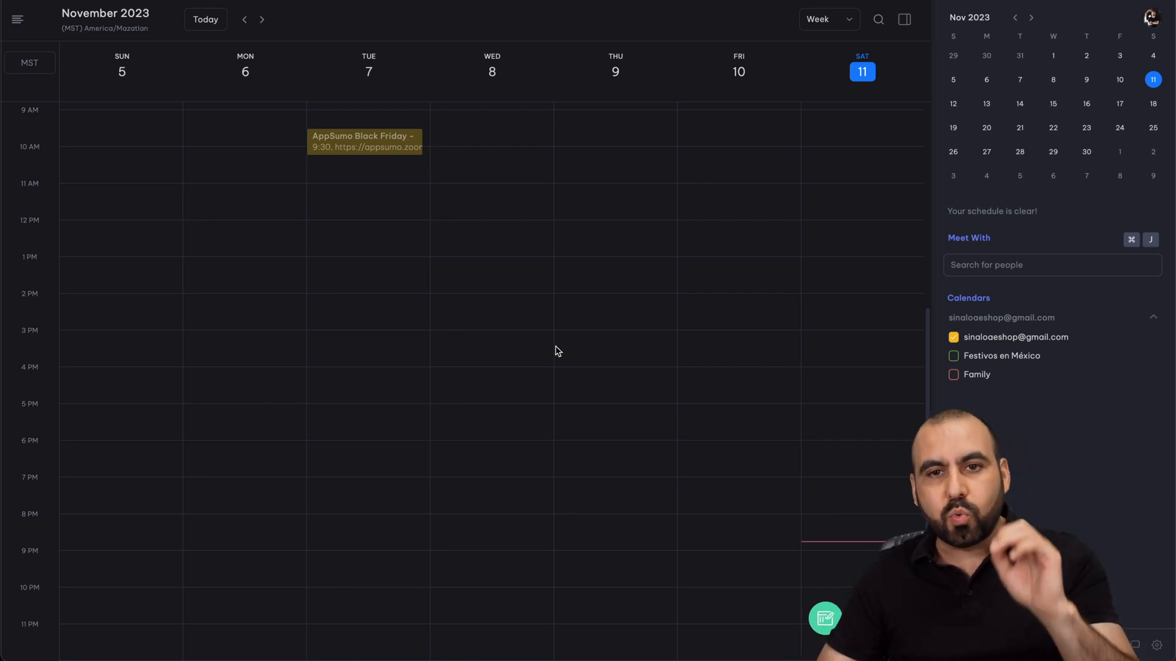
mouse_move(824, 618)
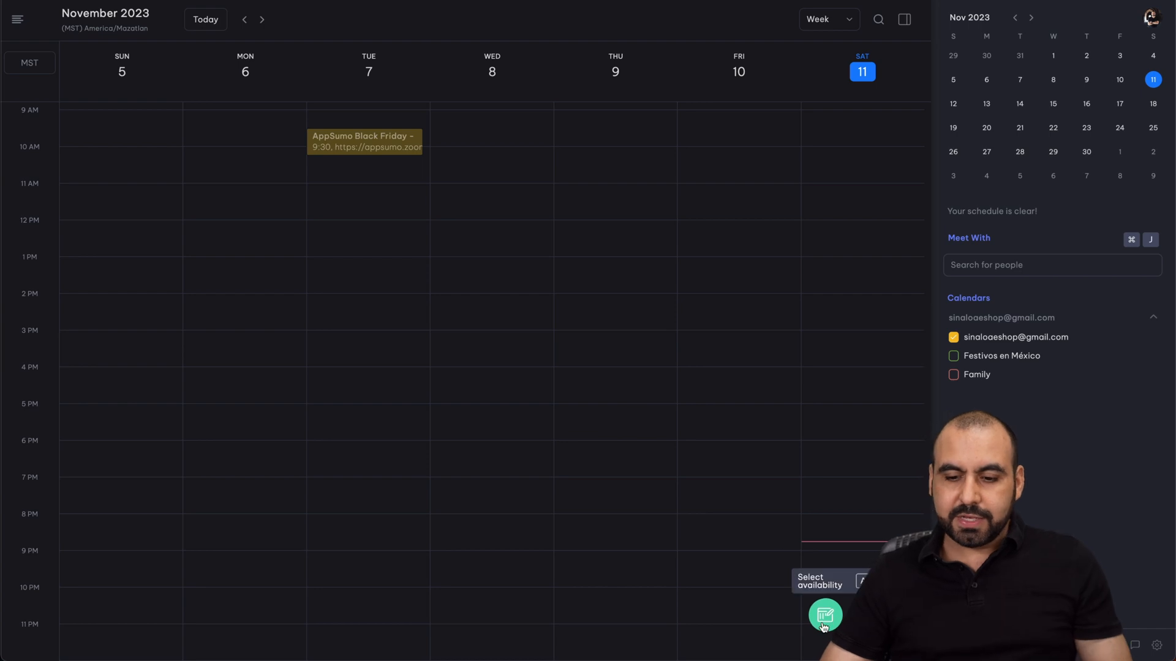
Mark Monday, November 13 from 11:00am to 5:00pm as available in next week's calendar.
left_click(825, 616)
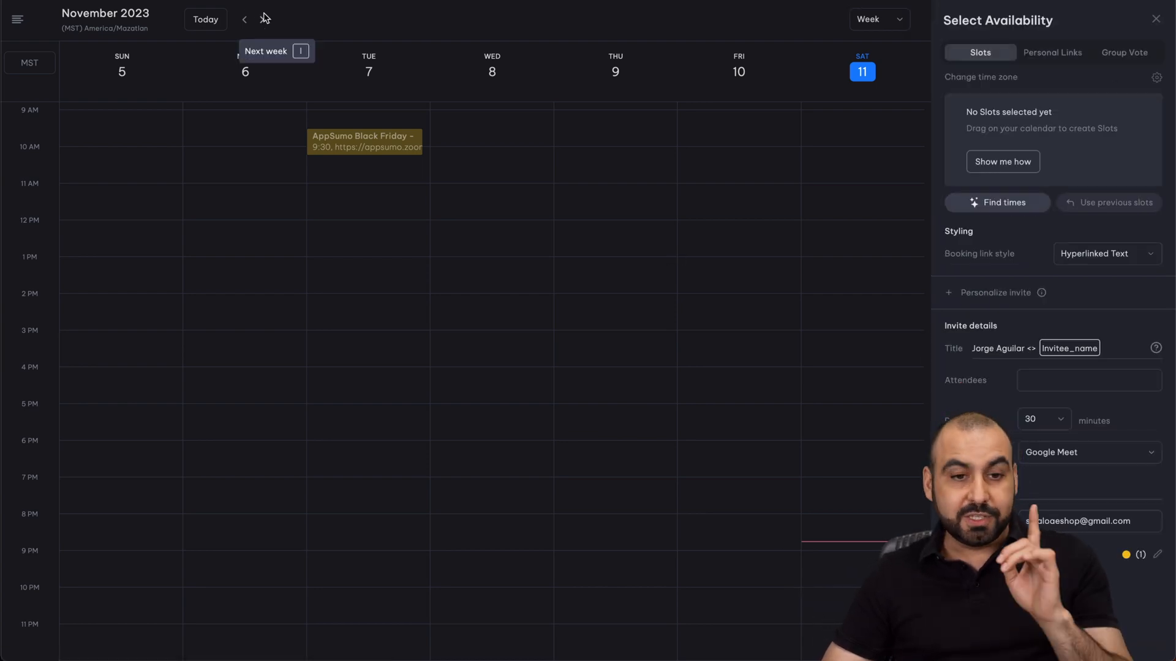
left_click(261, 18)
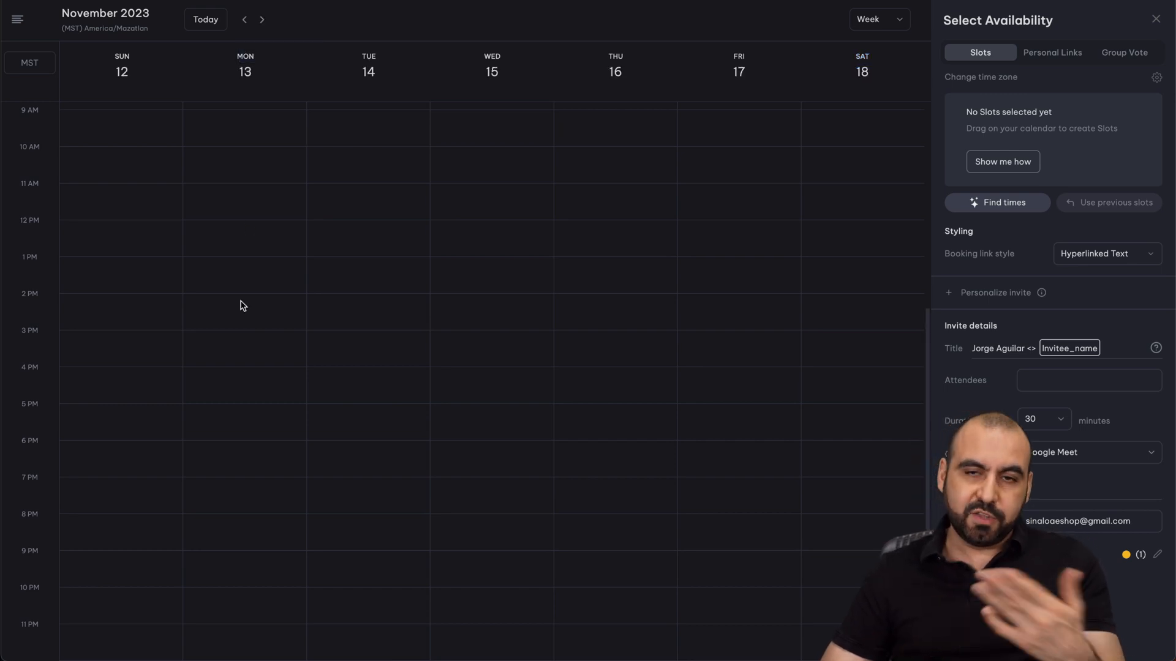
mouse_move(296, 237)
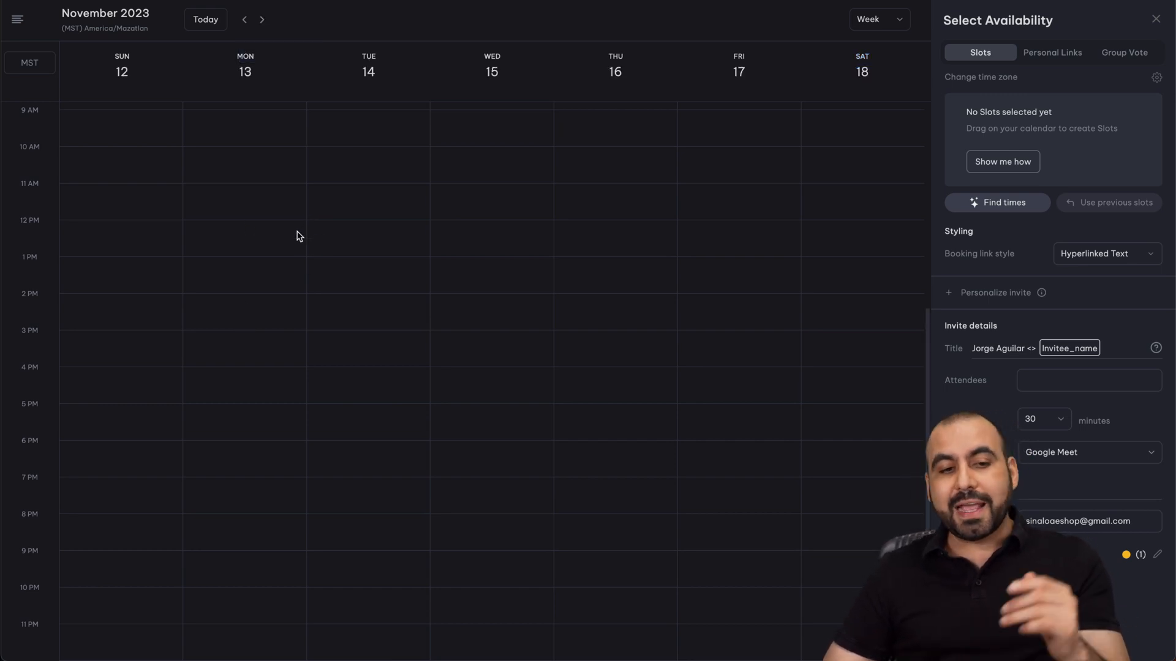
left_click_drag(245, 187, 245, 278)
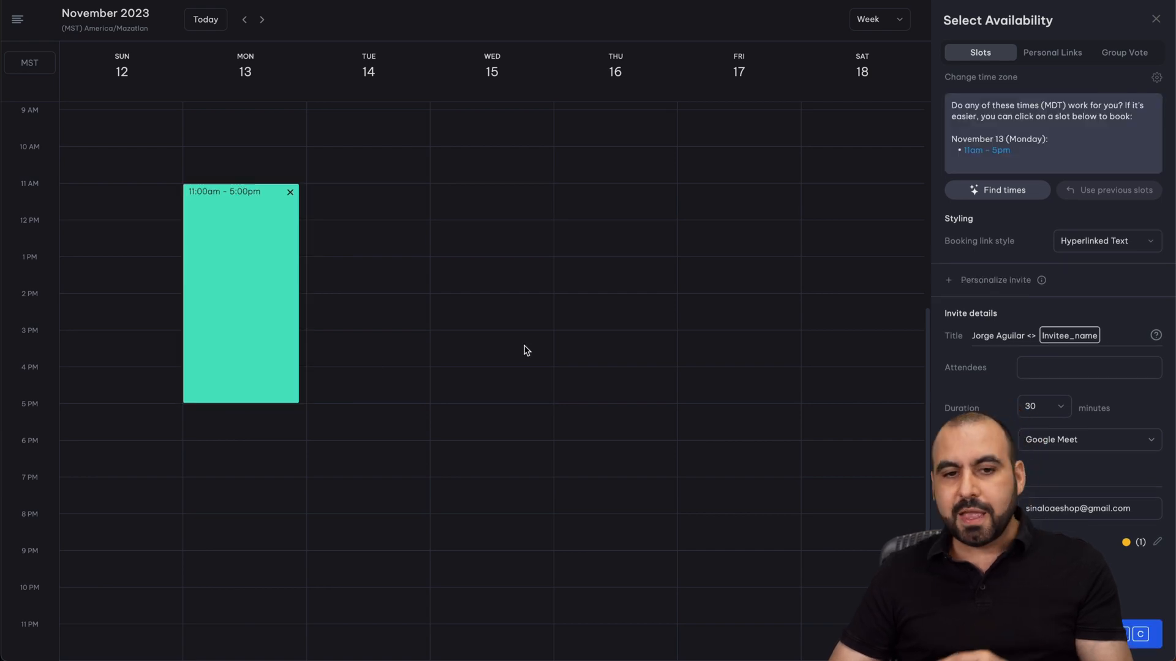
mouse_move(339, 353)
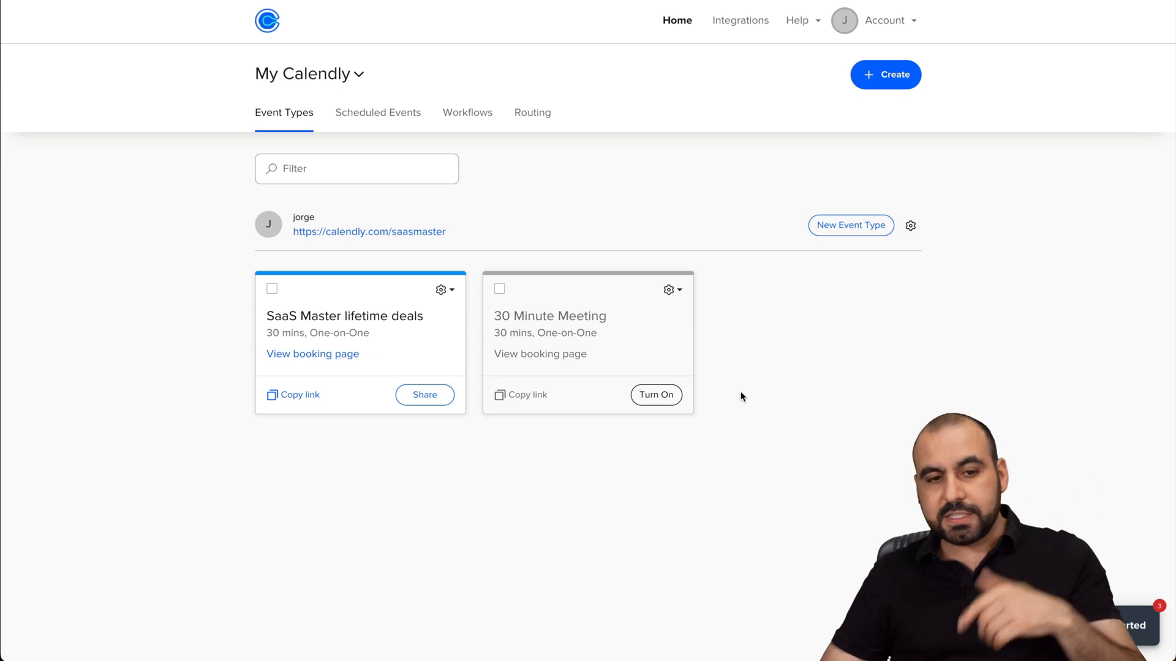
mouse_move(480, 314)
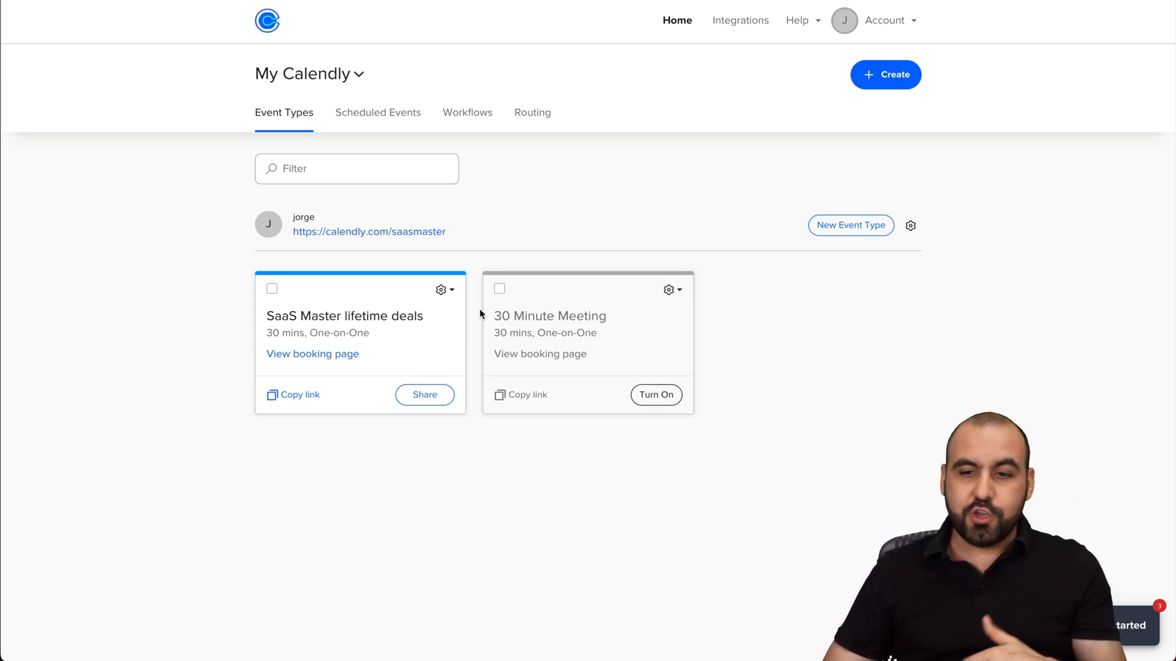
mouse_move(441, 289)
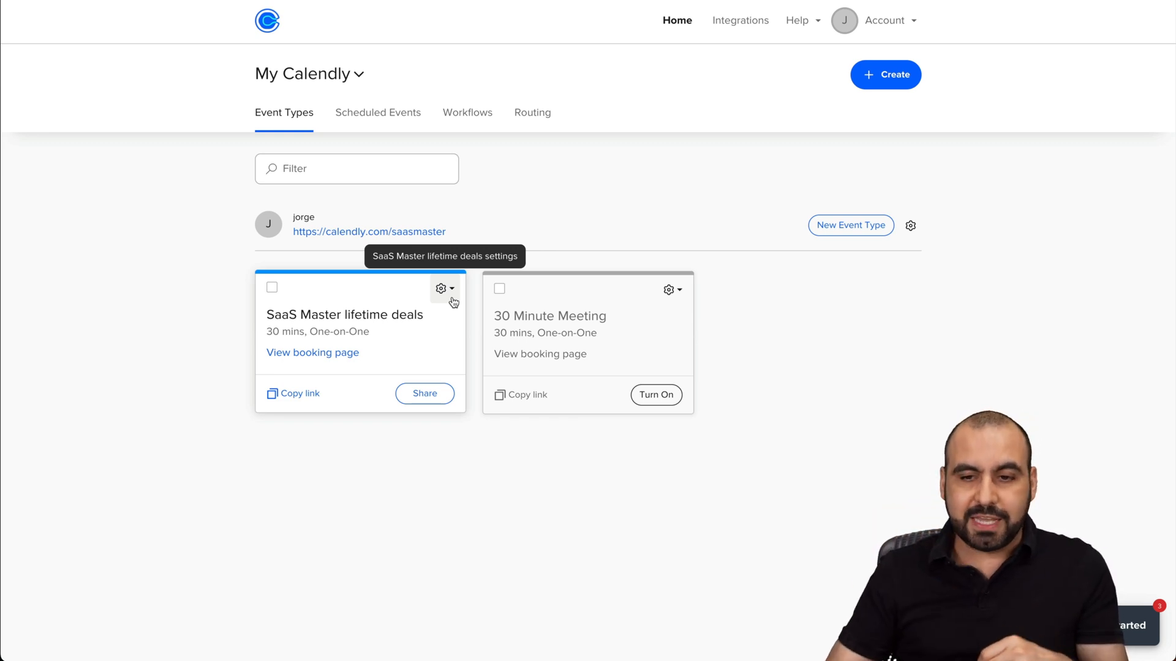
Show the gear options menu on the SaaS Master lifetime deals event card.
left_click(441, 289)
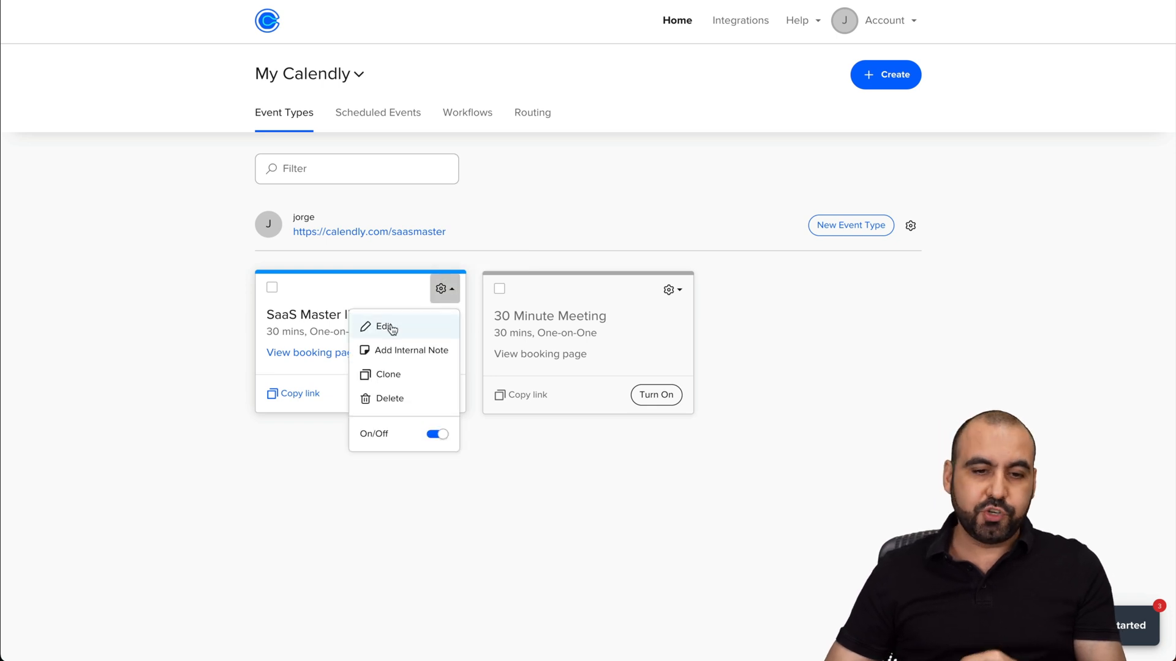
Edit the SaaS Master lifetime deals event and review its name, location, description, link and colour fields.
left_click(385, 325)
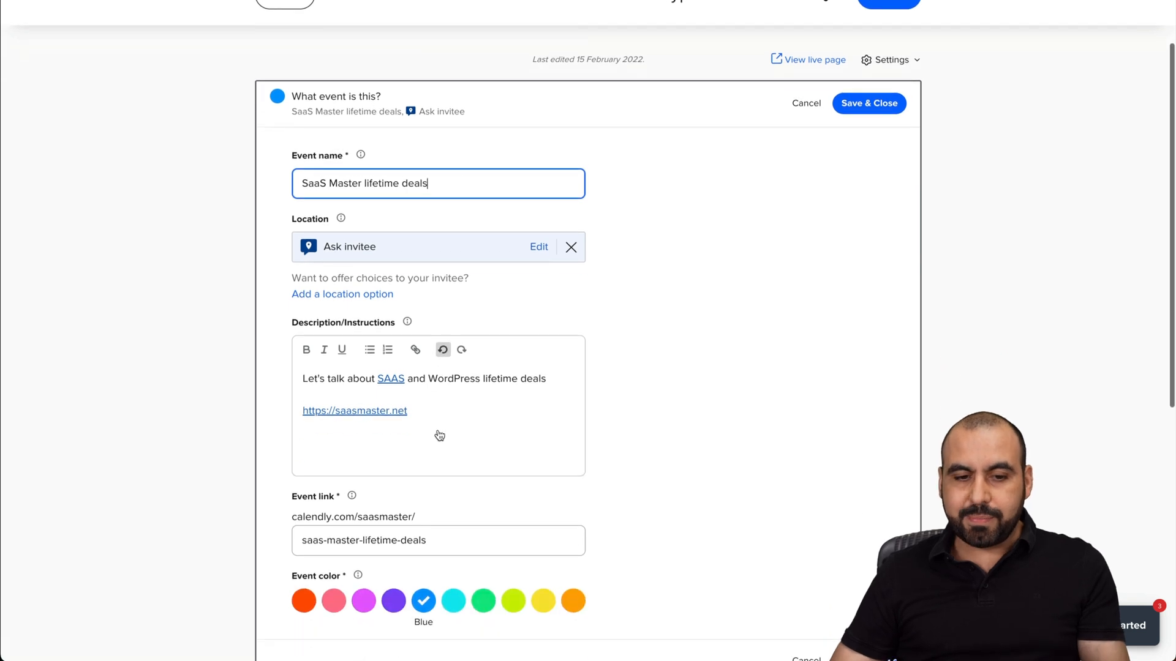
scroll("up", 3)
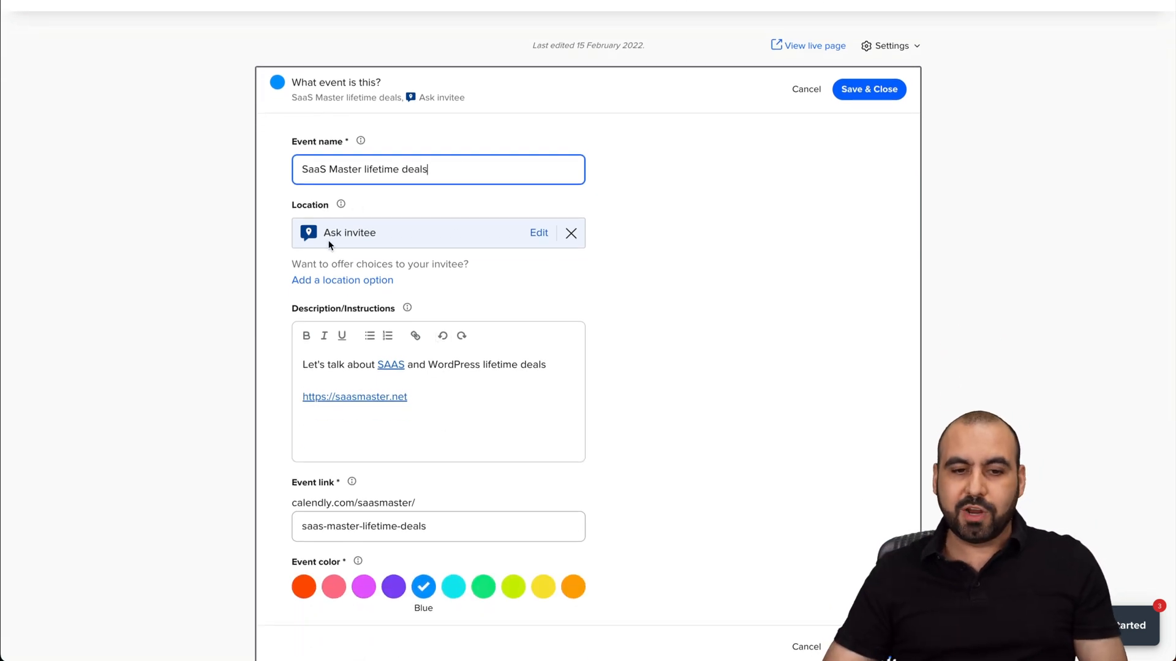
scroll("down", 3)
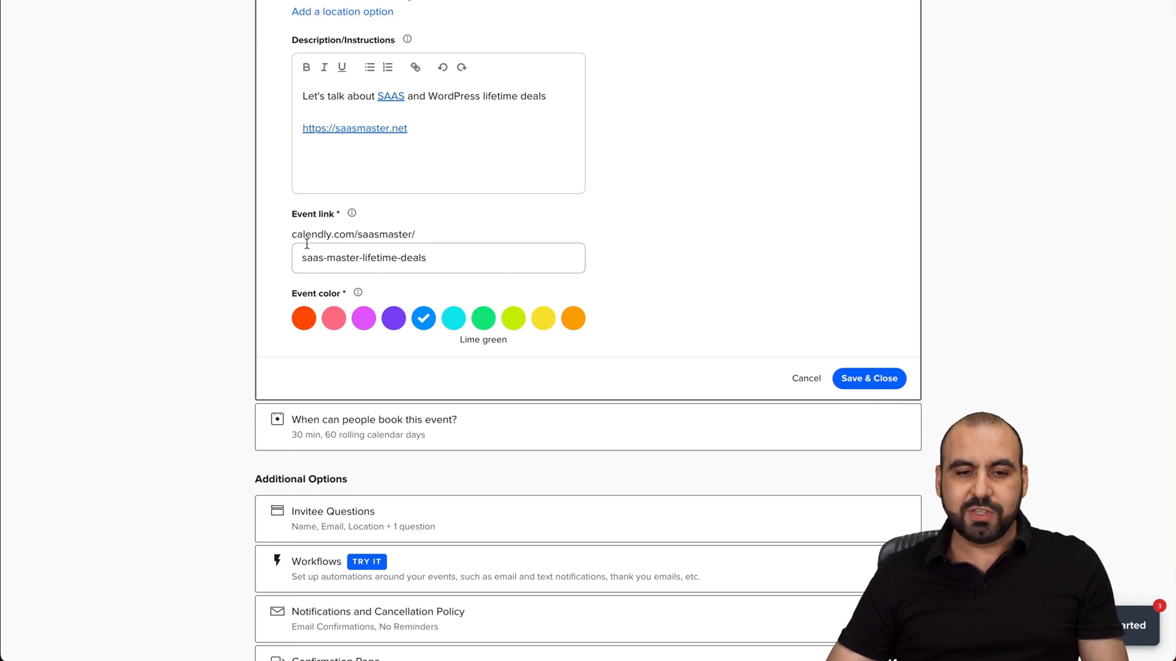
mouse_move(441, 262)
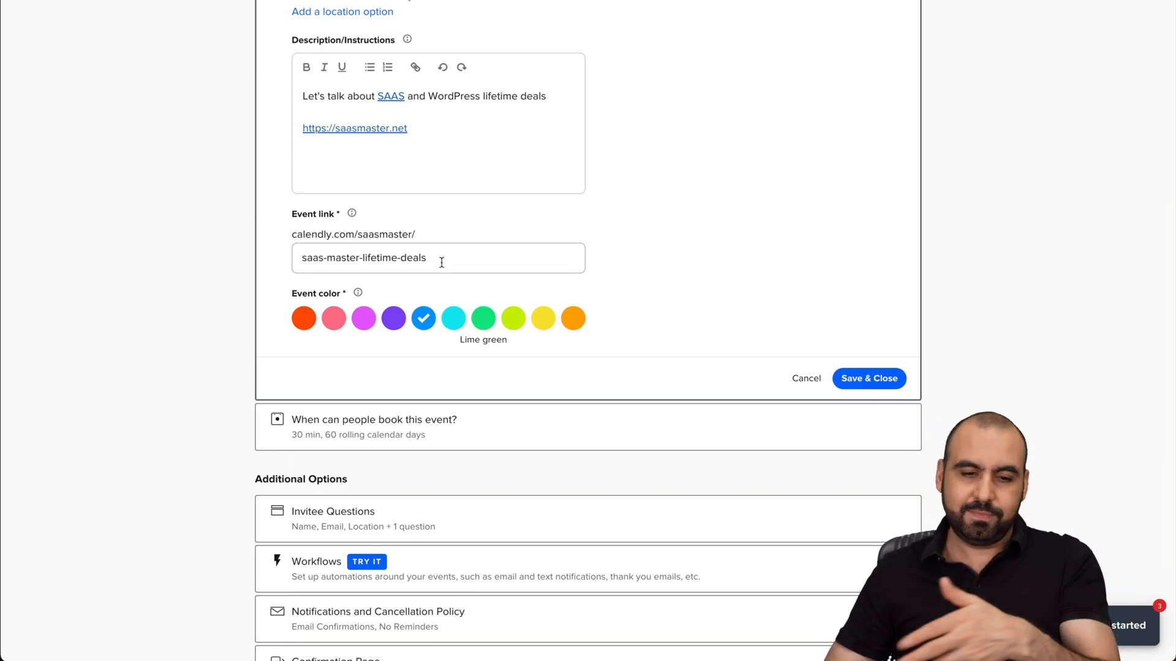
scroll("down", 3)
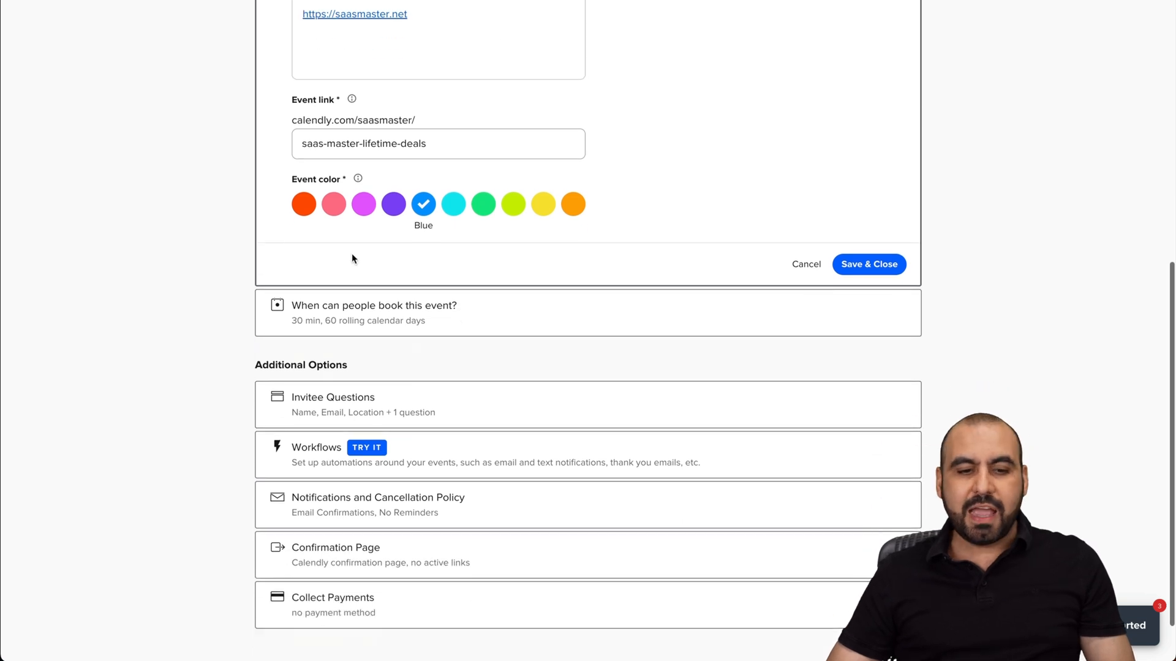
scroll("down", 3)
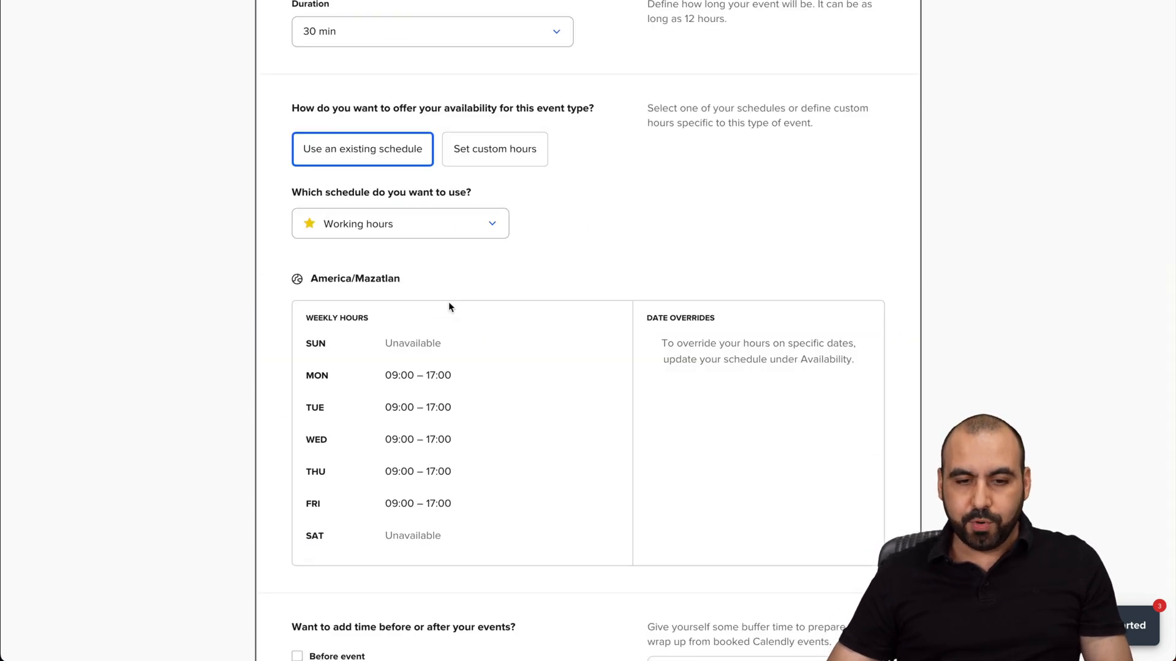
scroll("down", 3)
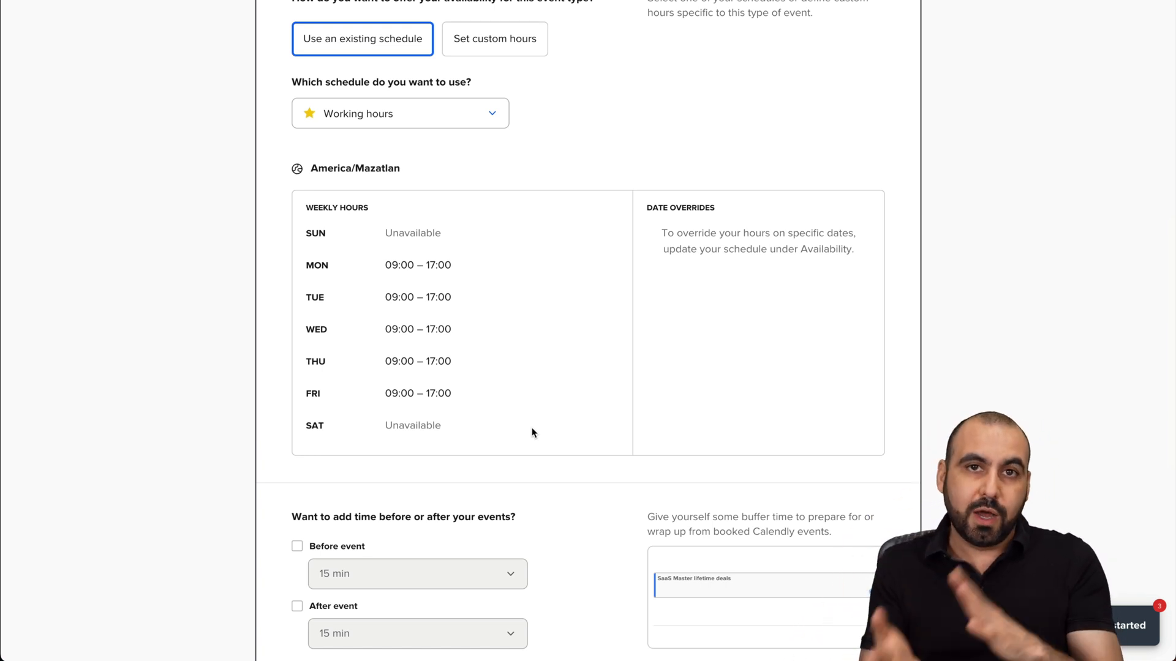
scroll("down", 3)
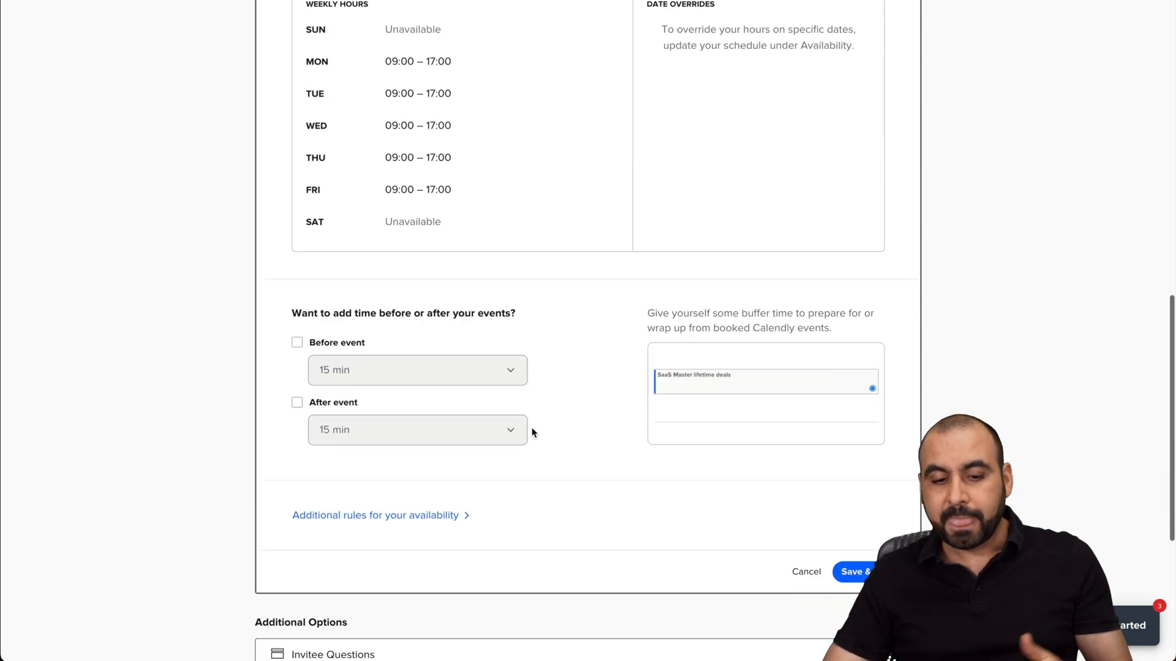
scroll("down", 3)
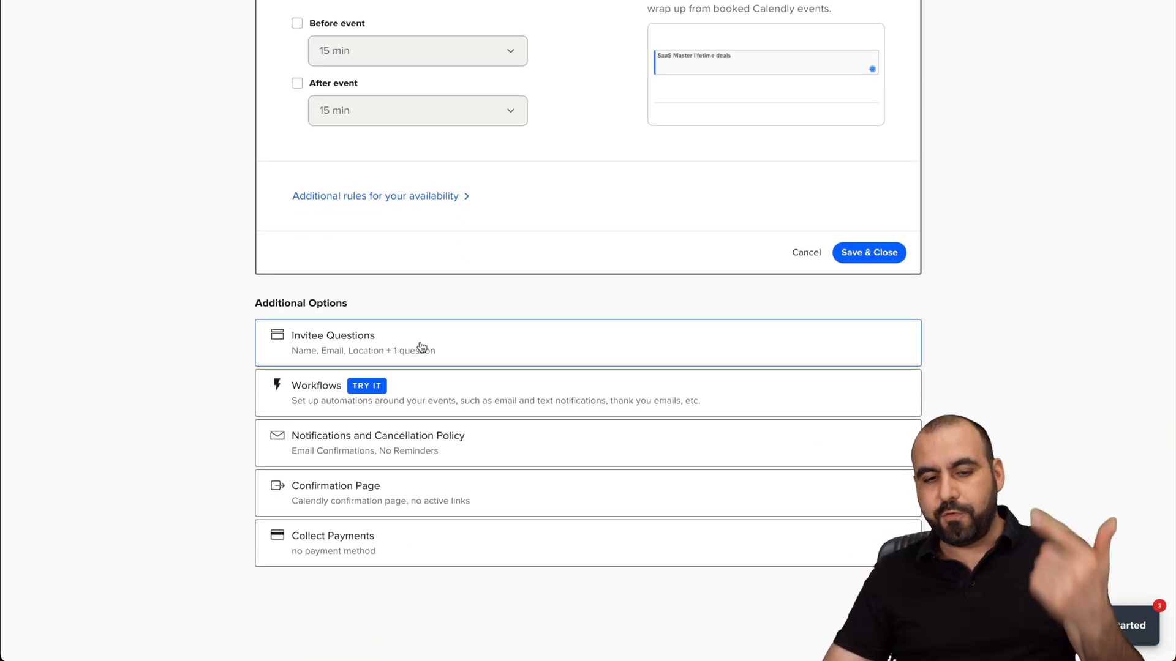
mouse_move(320, 409)
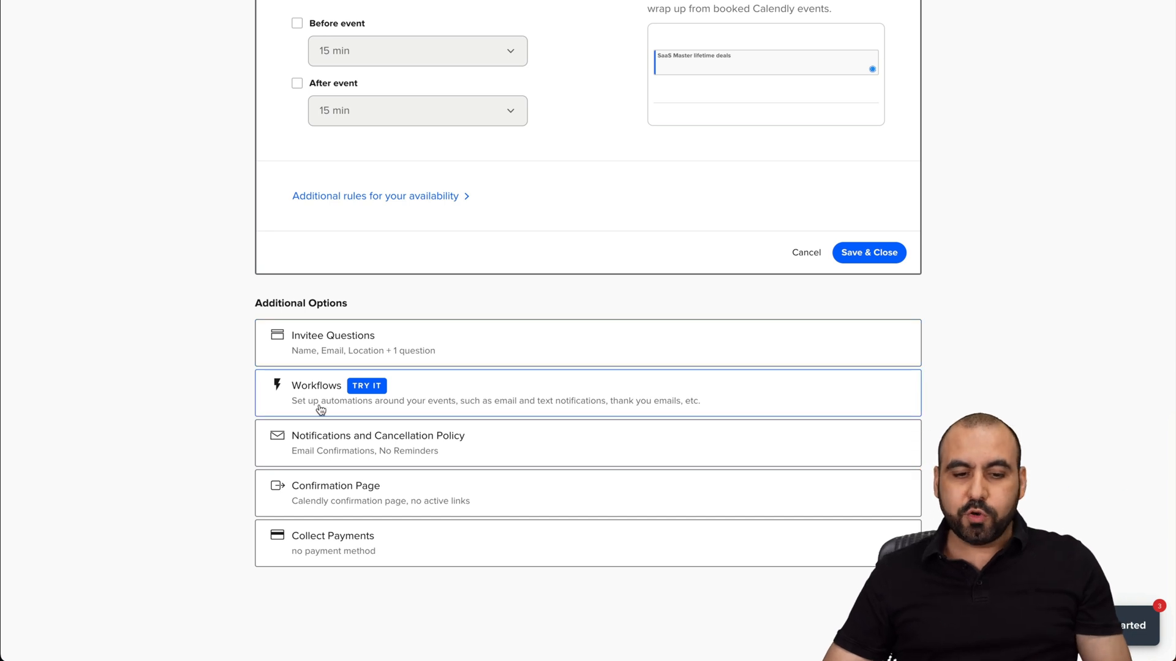
mouse_move(320, 552)
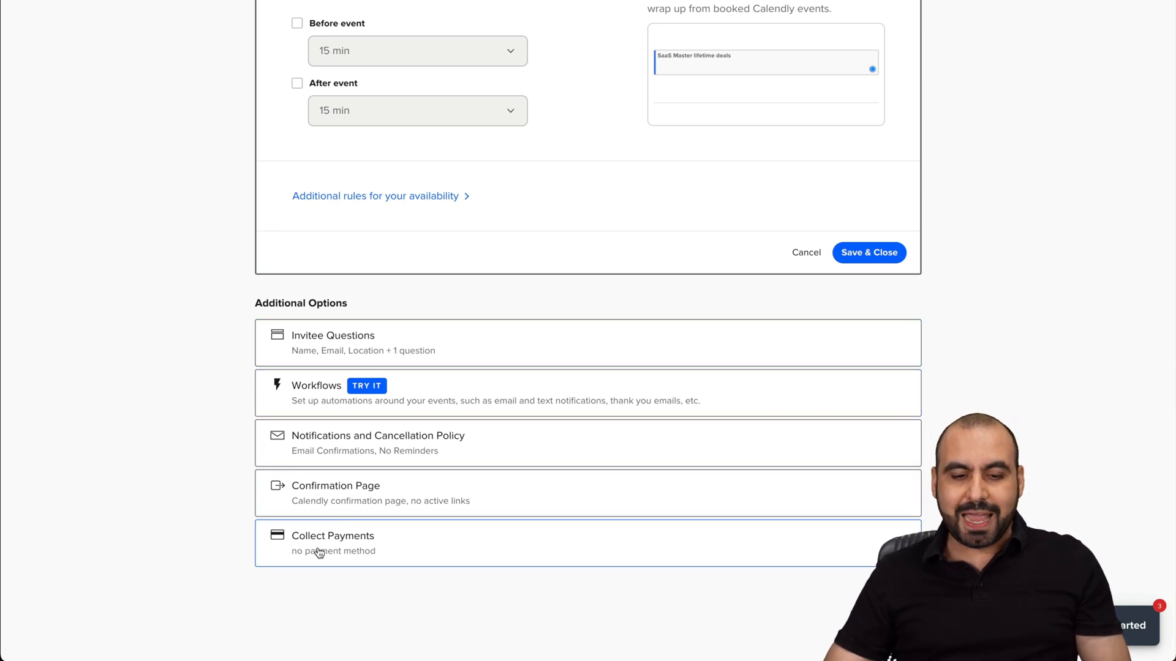
scroll("up", 3)
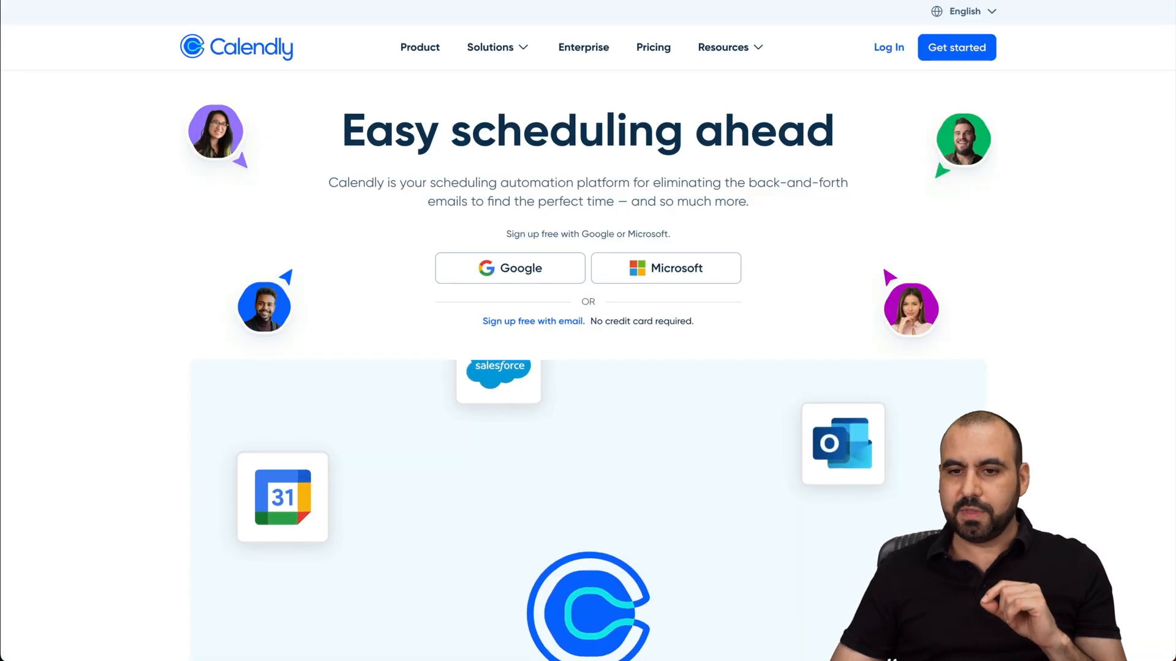
View Calendly's pricing page comparing the Free, Standard, Teams and Enterprise plans.
left_click(653, 47)
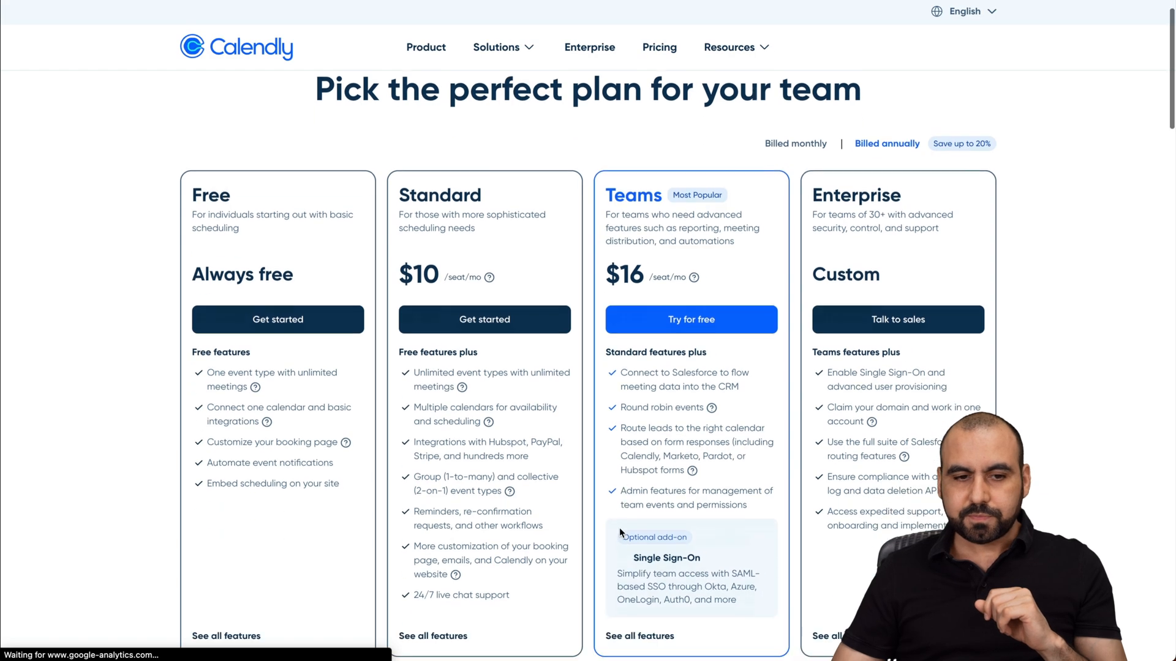
scroll("down", 3)
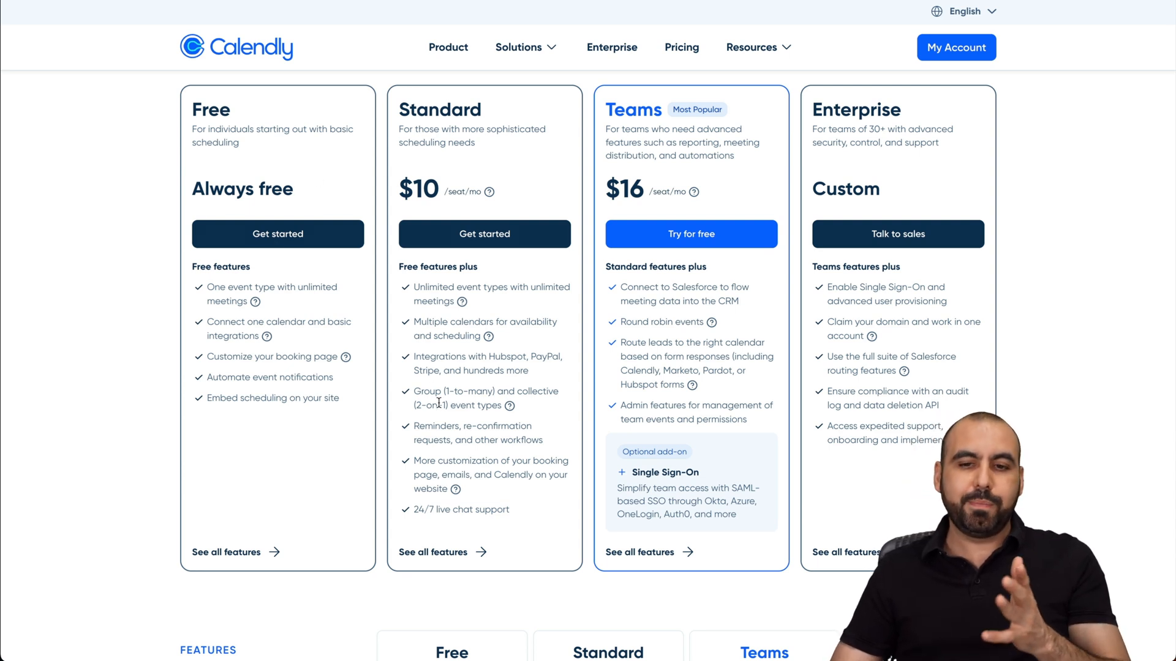
mouse_move(742, 239)
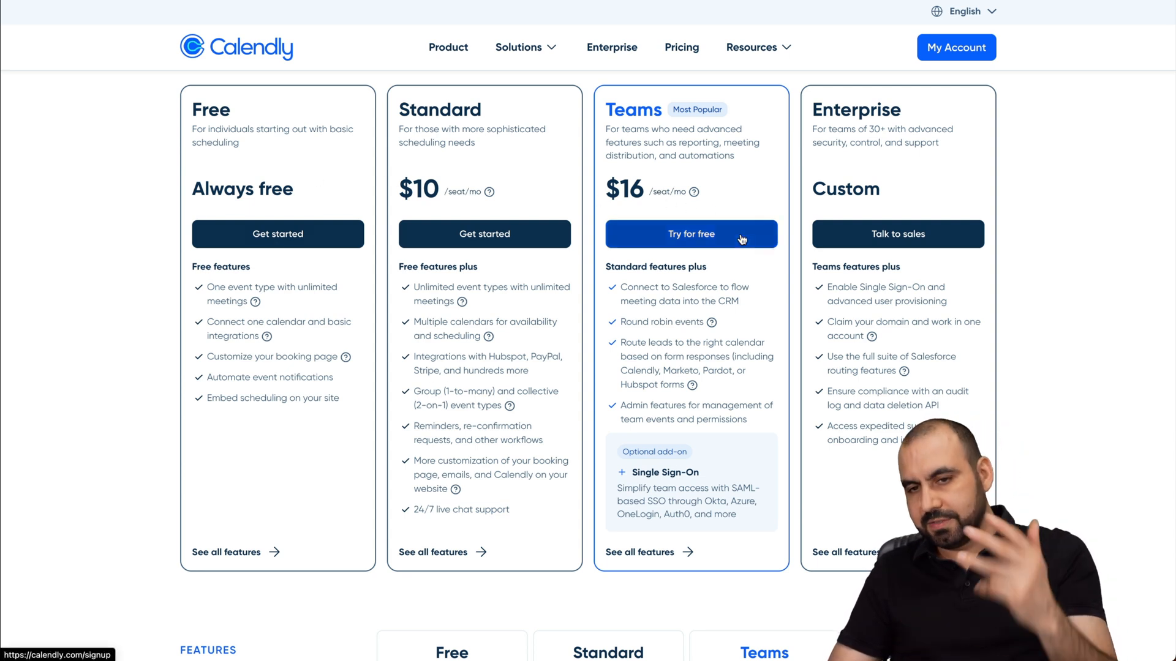
mouse_move(693, 382)
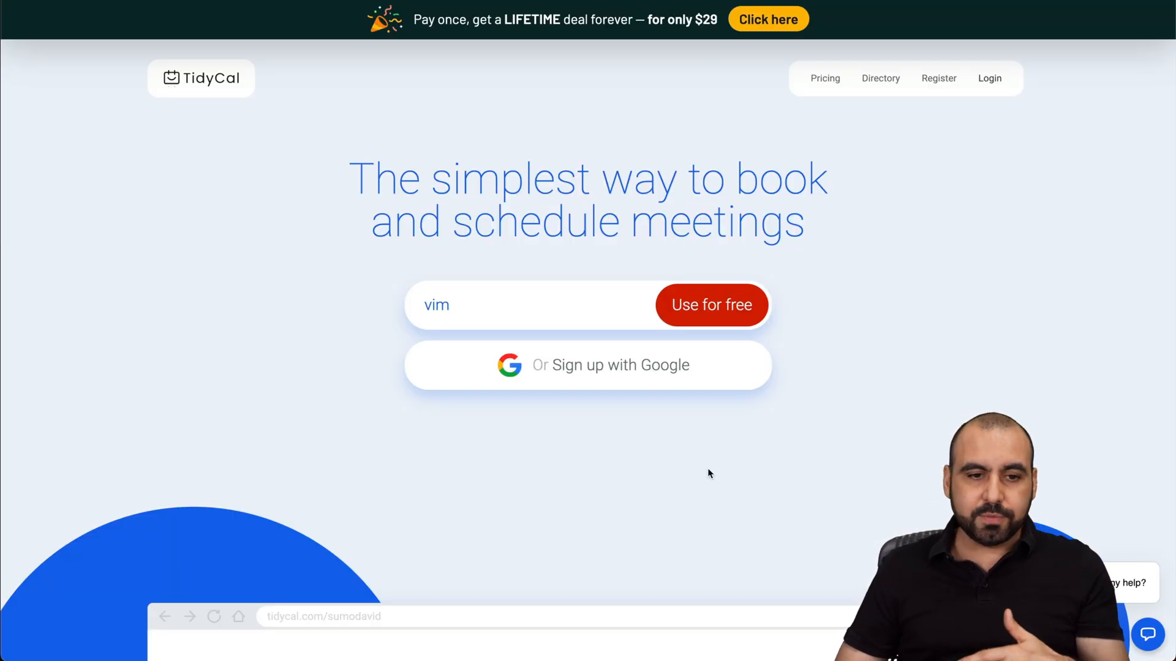
scroll("down", 3)
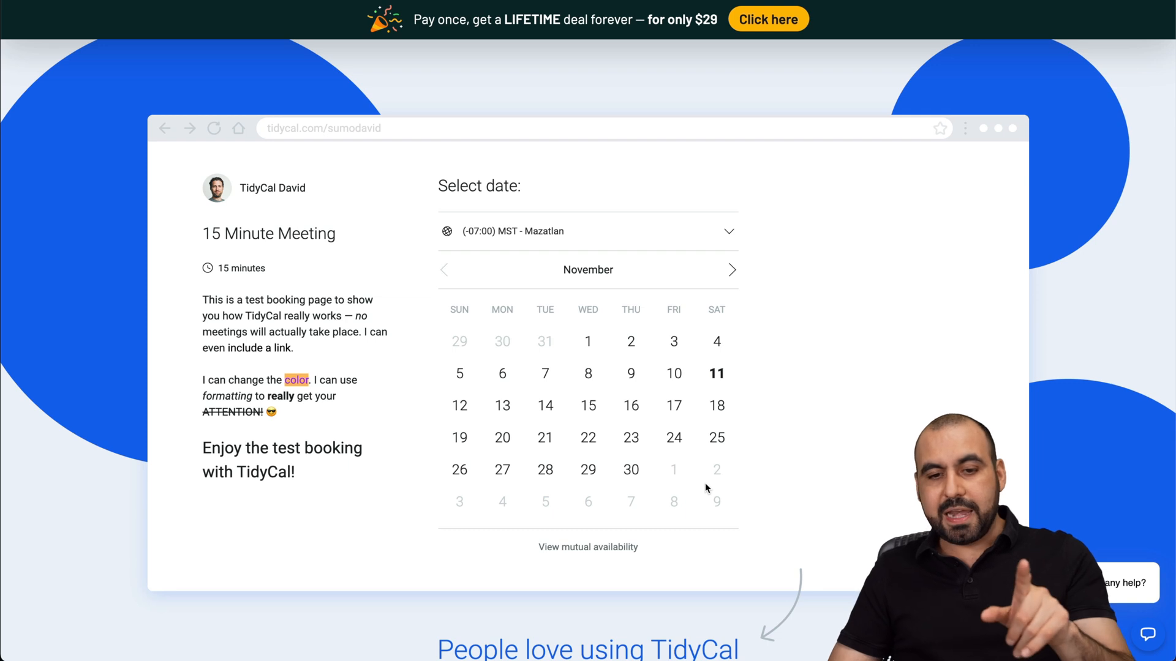
mouse_move(874, 93)
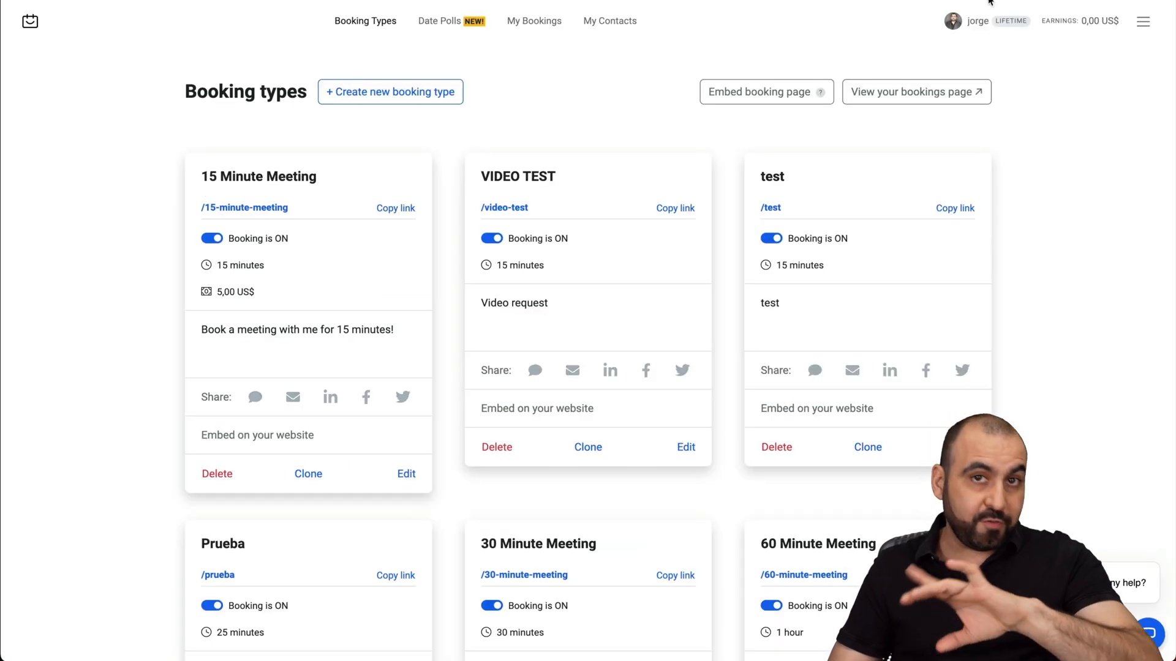
mouse_move(465, 66)
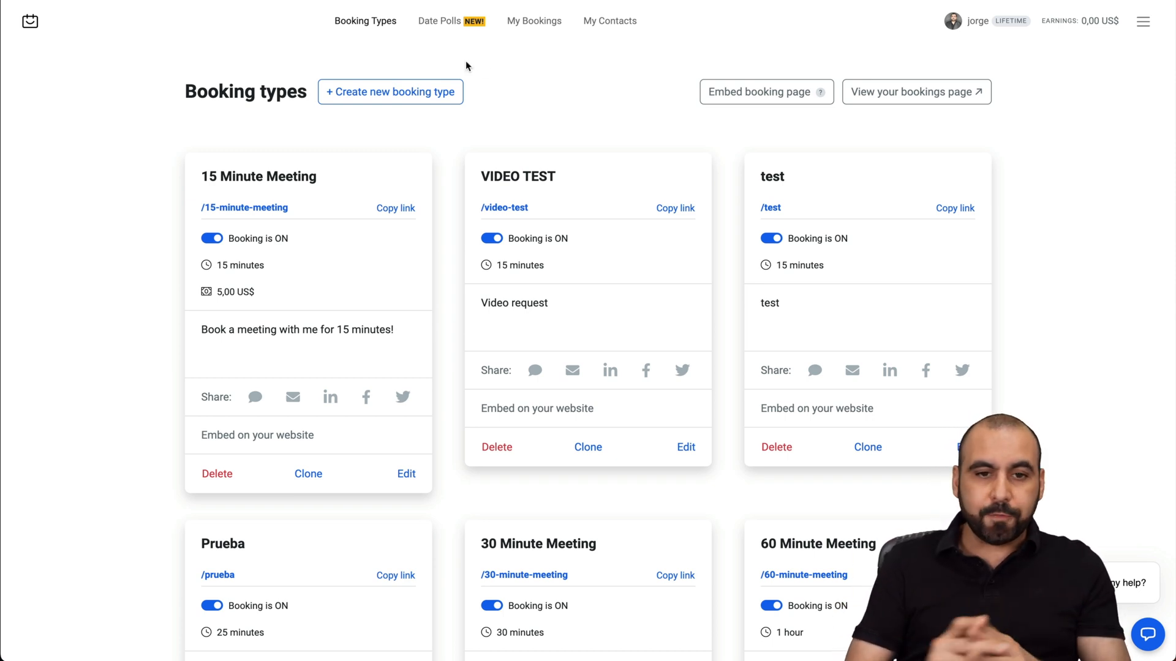
mouse_move(500, 192)
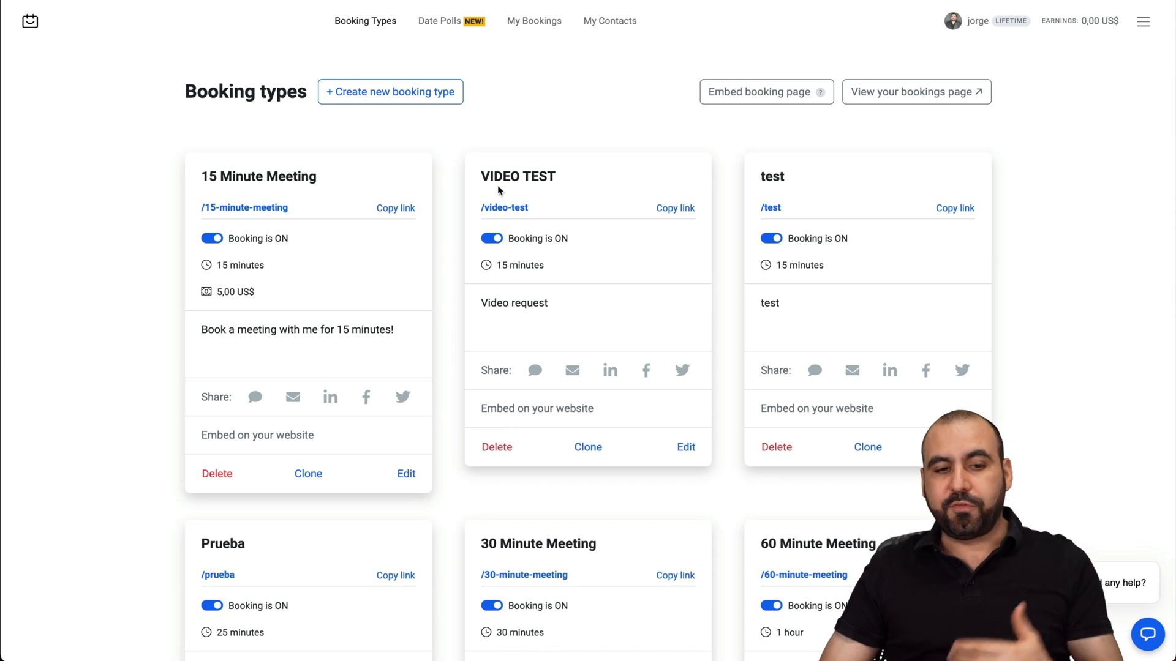
mouse_move(347, 194)
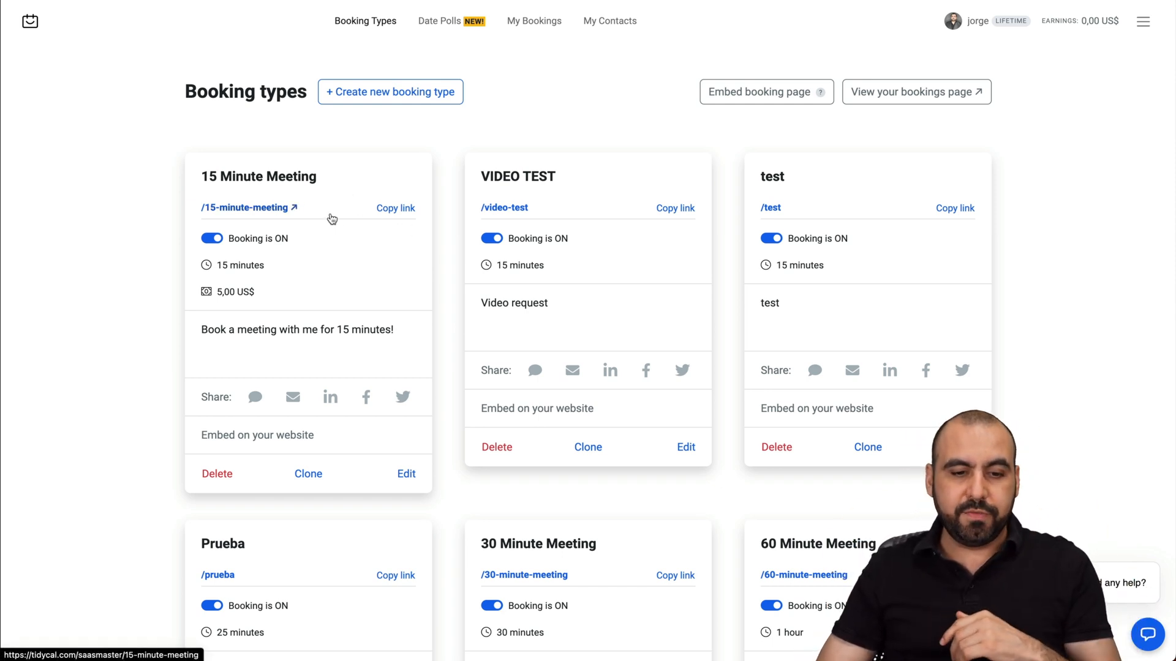
Review the 15 Minute Meeting booking type's duration and Monday–Friday 8:00 AM–5:00 PM availability.
left_click(406, 473)
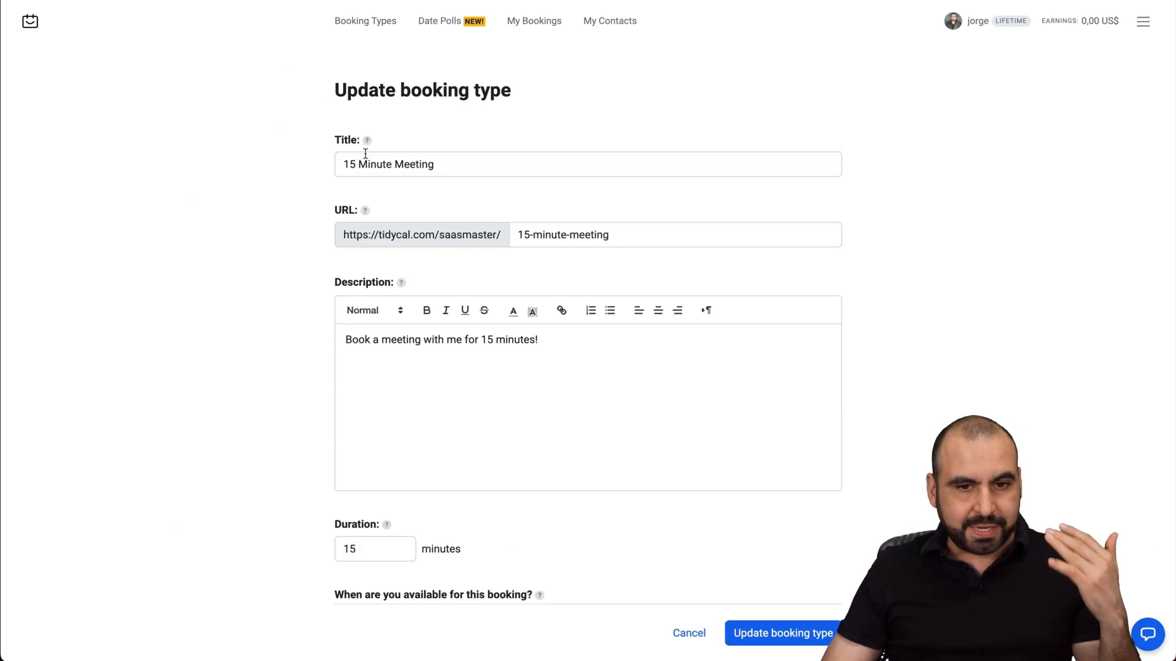
scroll("down", 3)
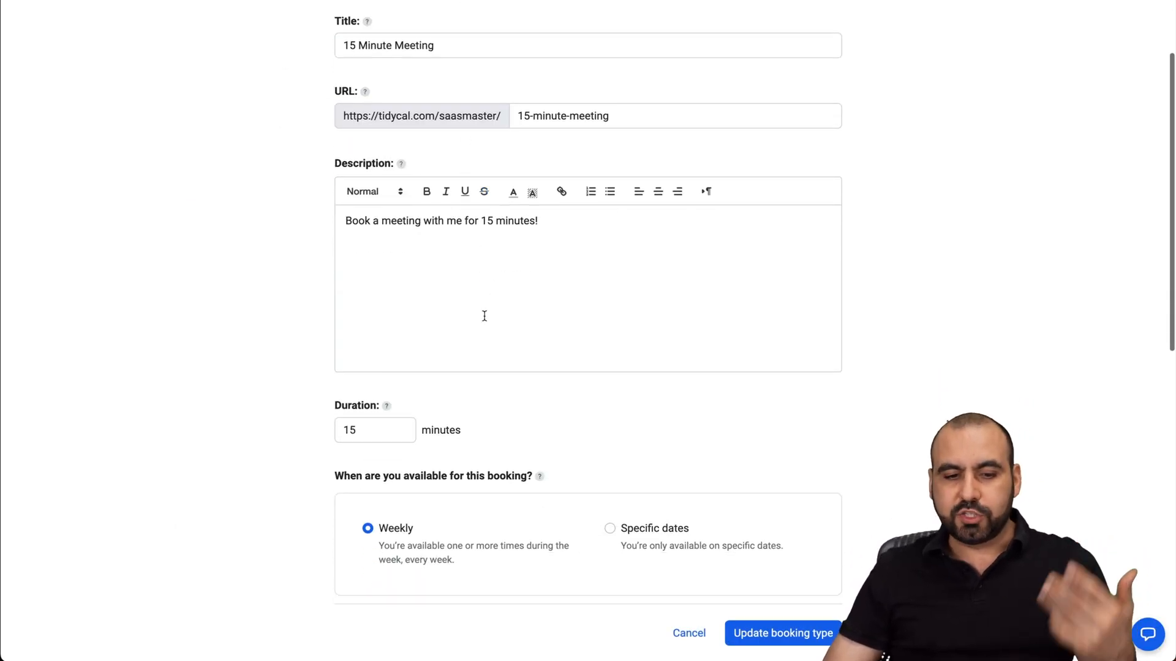
scroll("down", 3)
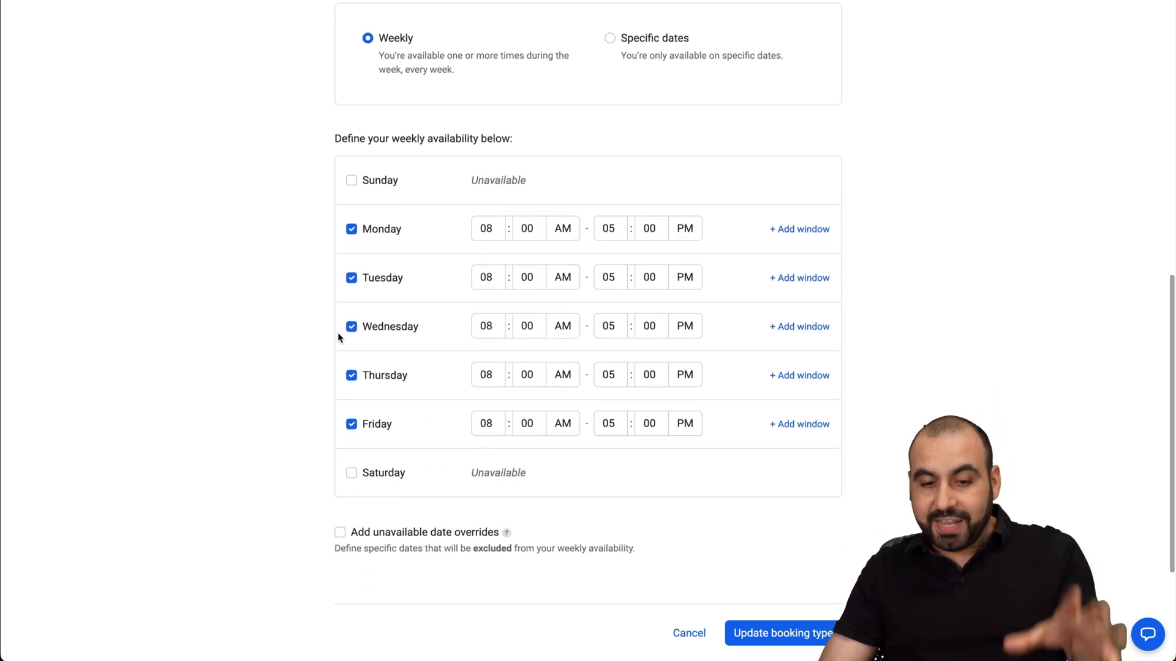
scroll("down", 3)
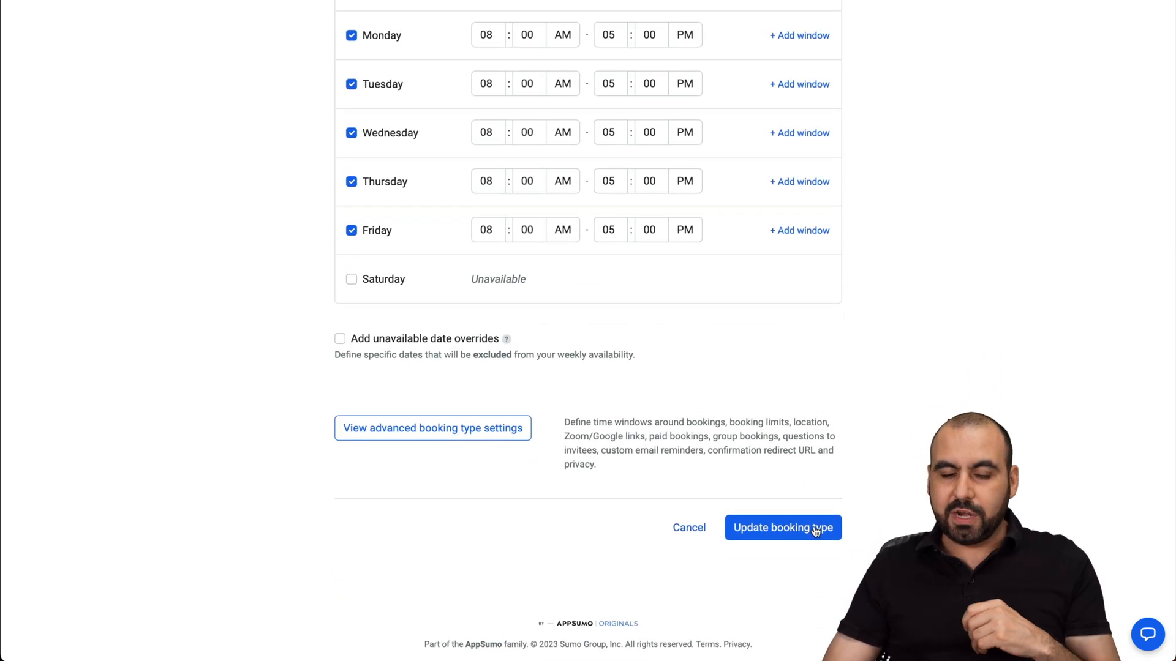
scroll("up", 3)
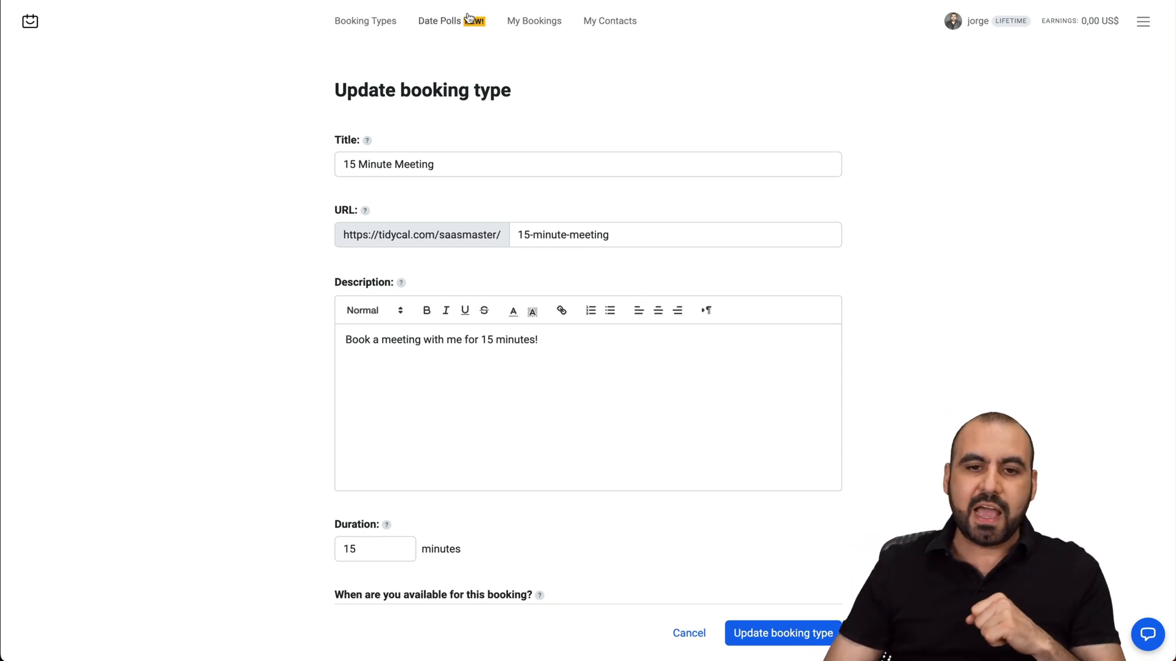
Check the Date Polls votes and empty My Bookings list, then return to Booking Types.
left_click(439, 21)
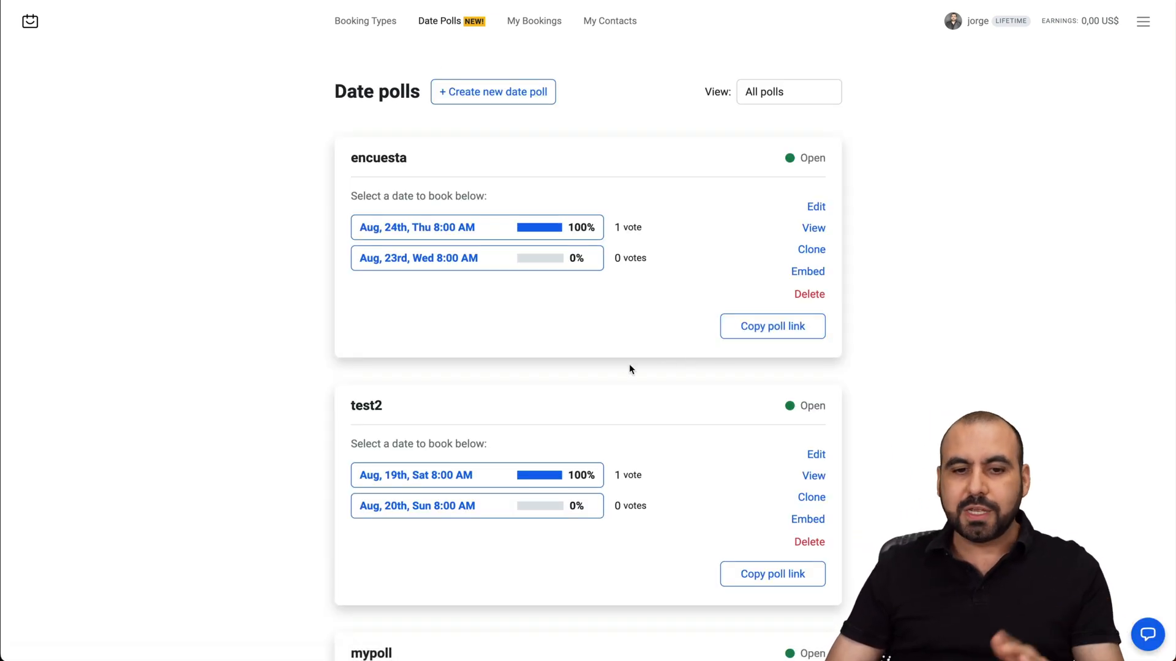
mouse_move(622, 360)
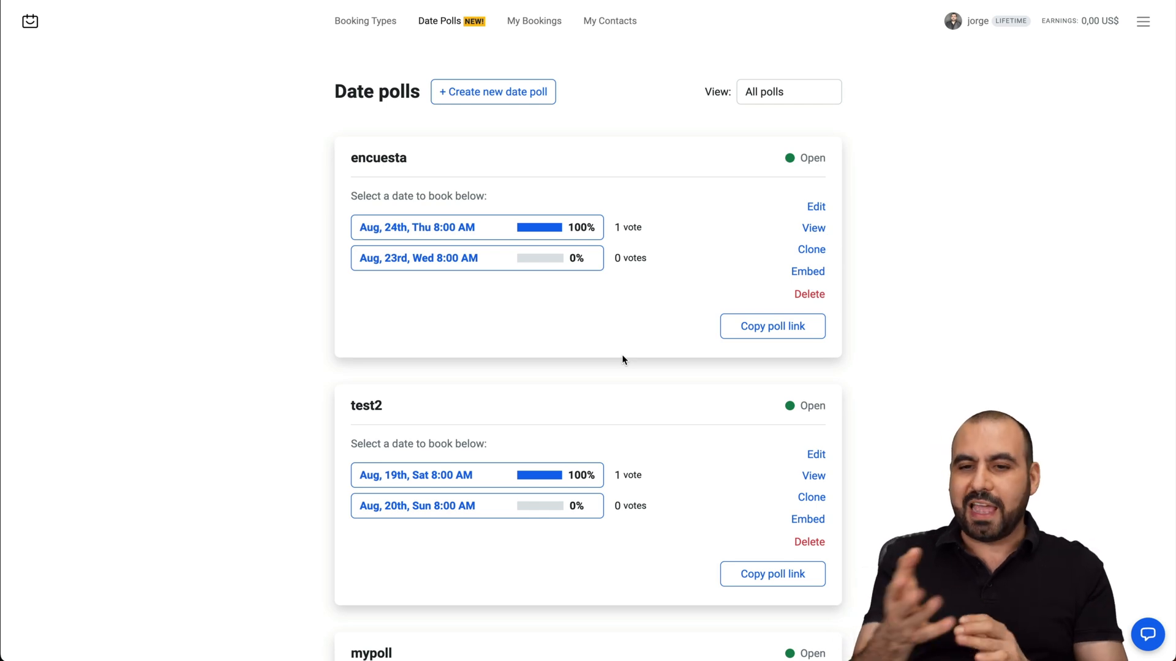
left_click(534, 21)
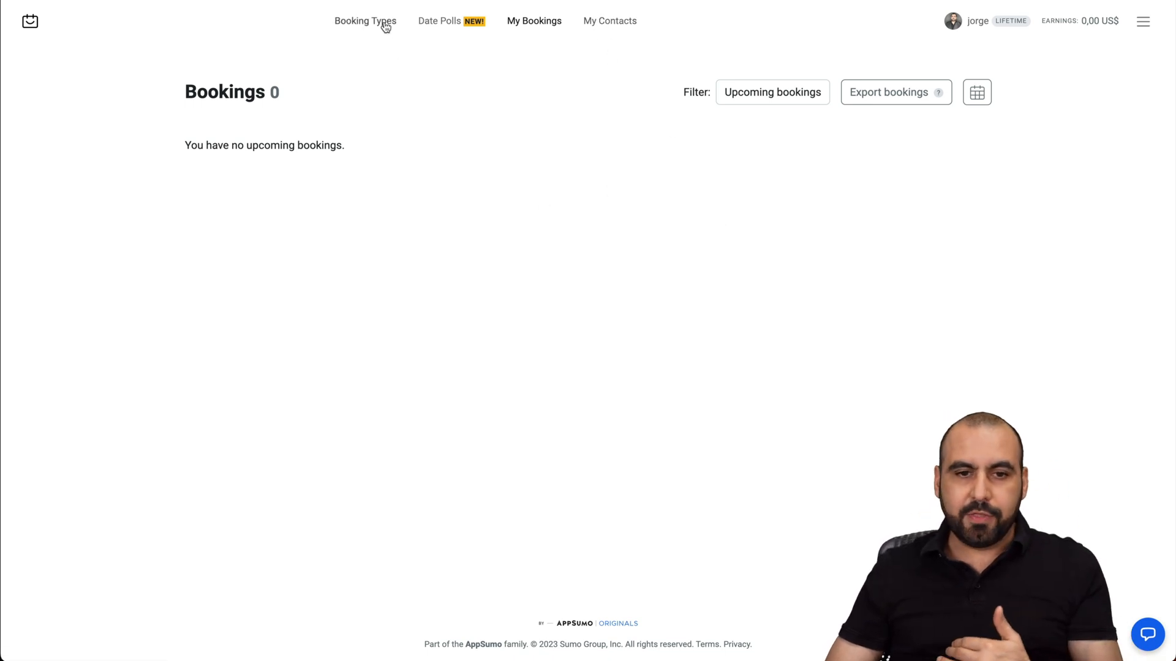
left_click(365, 20)
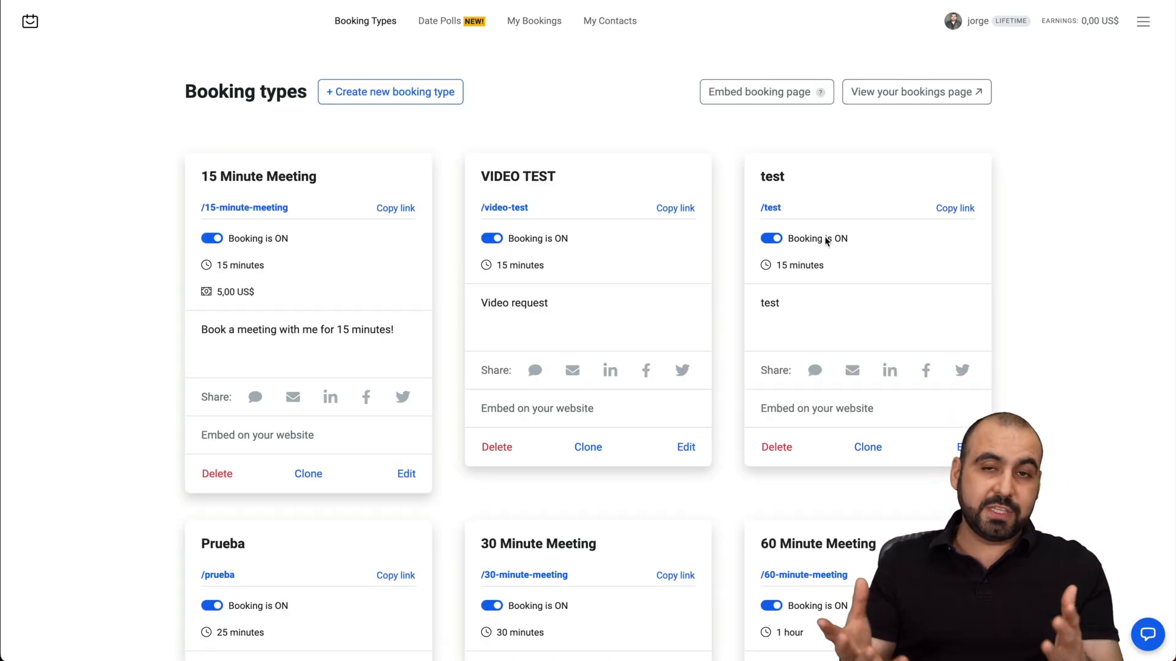